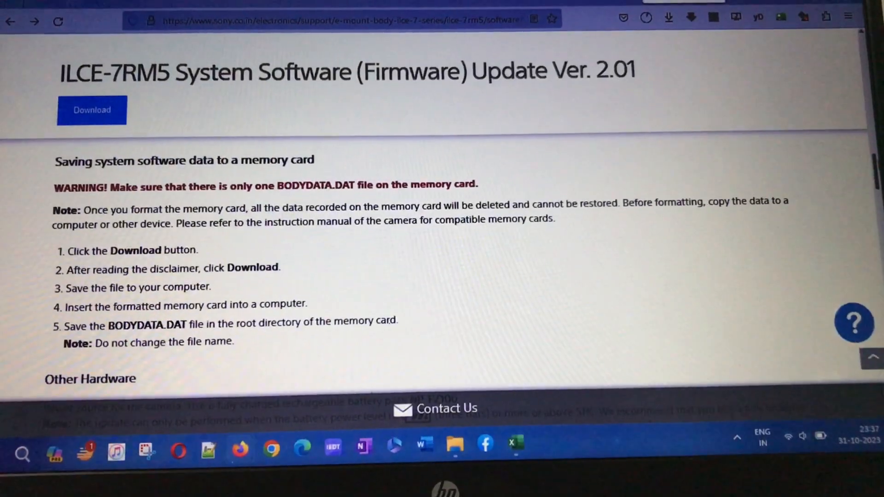
# Scroll the ILCE-7RM5 firmware page to read the memory card and version-check steps
pyautogui.scroll(3)
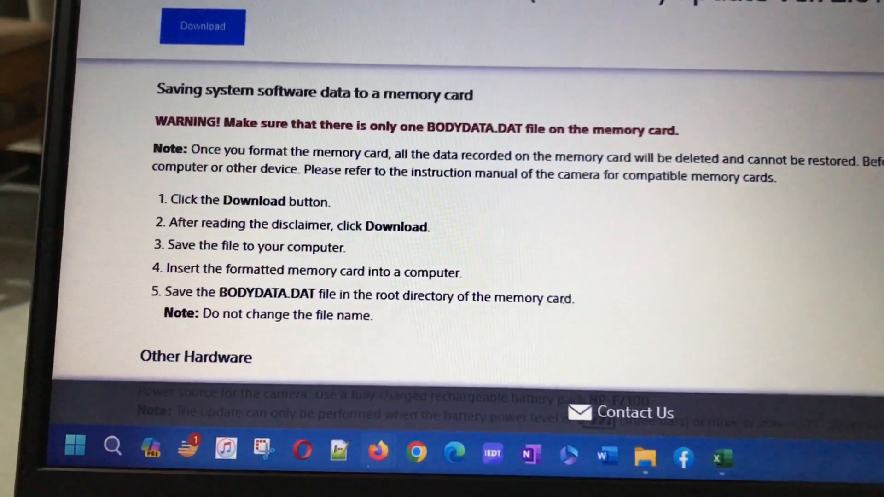
pyautogui.scroll(-3)
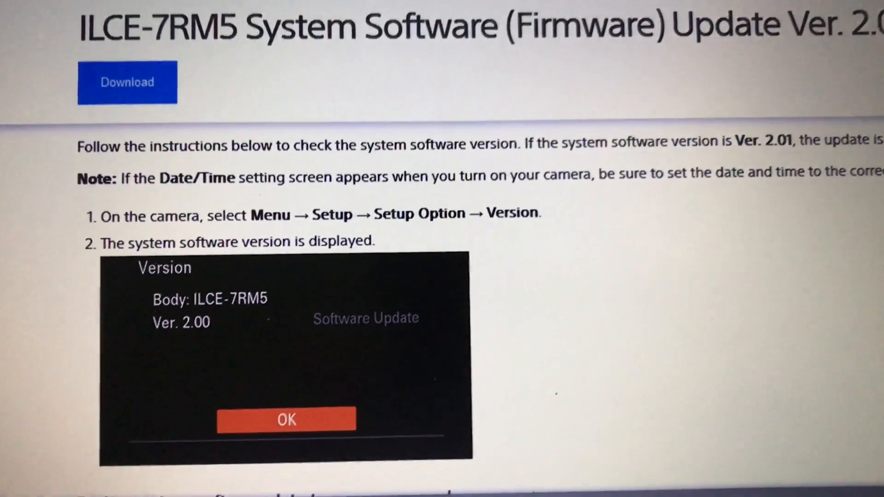
pyautogui.scroll(-3)
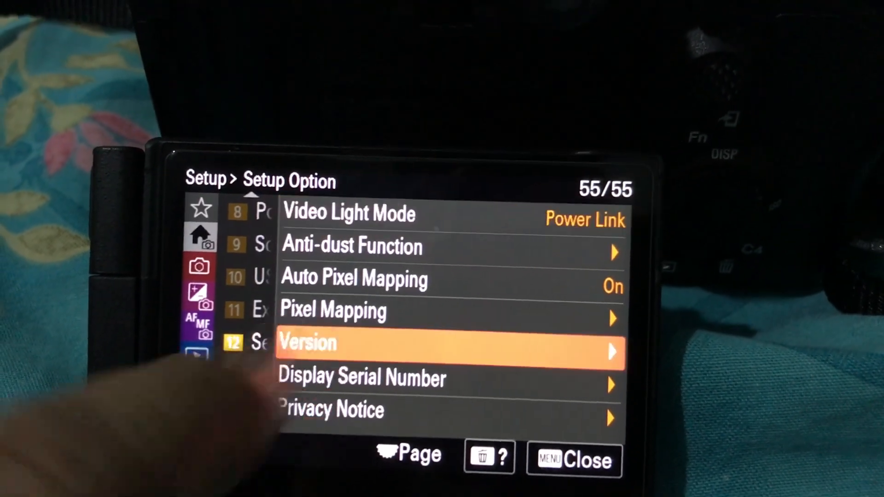
# From Version (Ver. 2.00), start Software Update and view the full precautions message
pyautogui.click(440, 344)
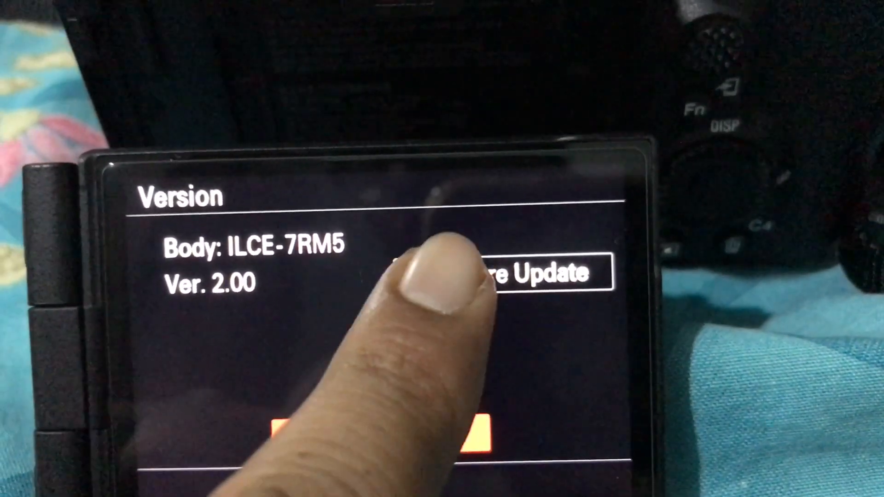
pyautogui.click(541, 273)
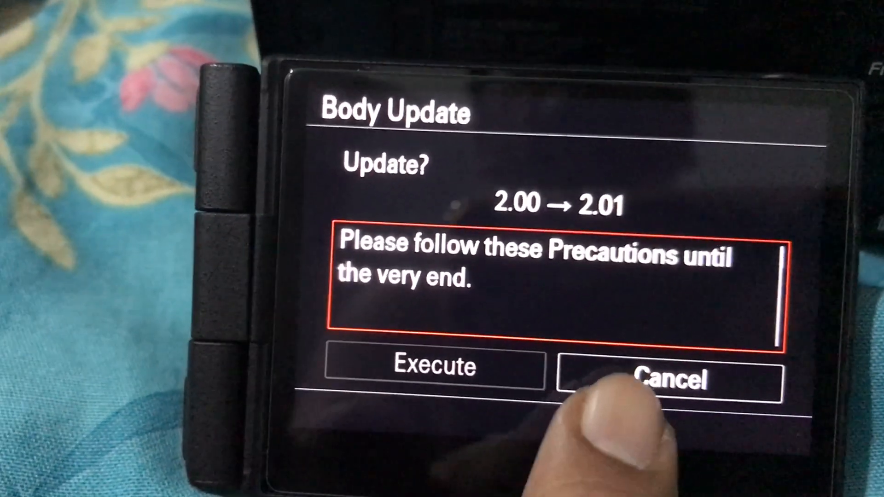
pyautogui.click(434, 369)
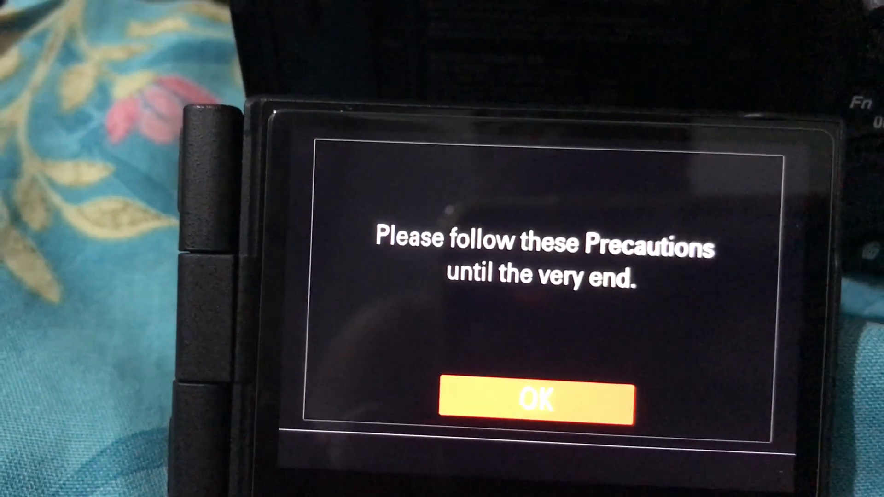
pyautogui.click(536, 400)
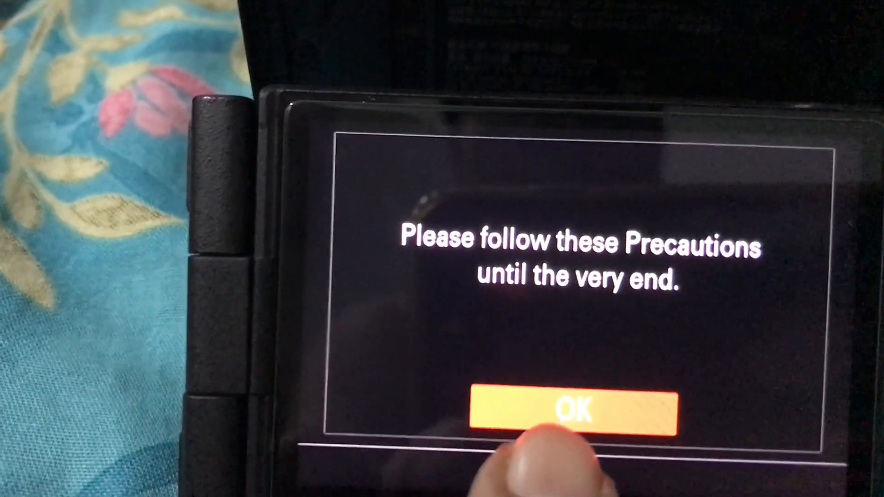
# Acknowledge the precautions and page through the Body Update 2.00 → 2.01 notes
pyautogui.click(574, 406)
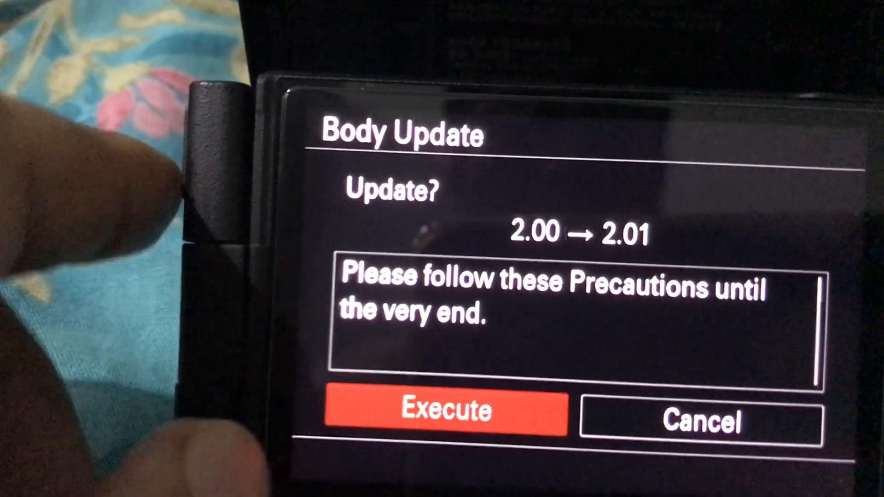
pyautogui.click(446, 409)
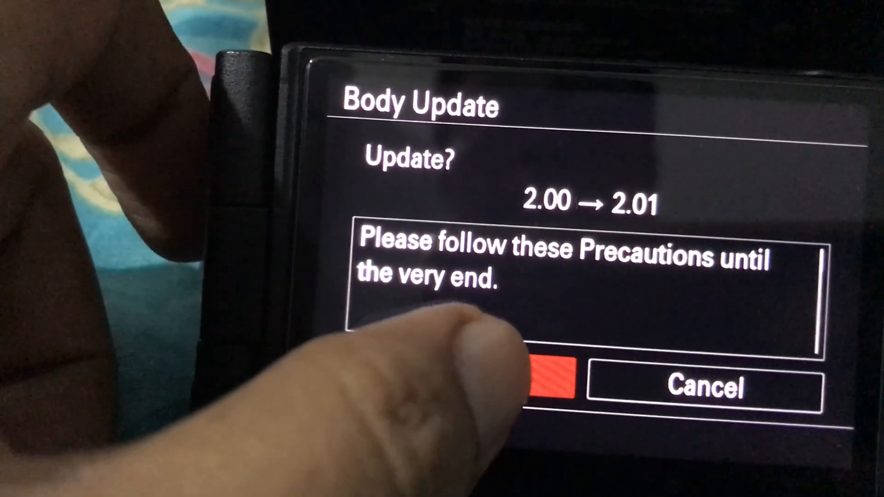
pyautogui.click(550, 383)
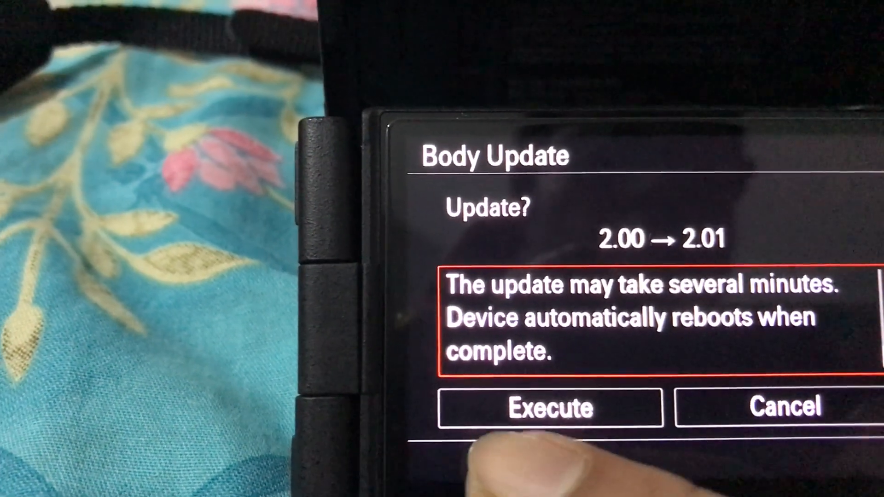
# Execute the body update to 2.01, then confirm Version shows Ver. 2.01 after reboot
pyautogui.click(549, 408)
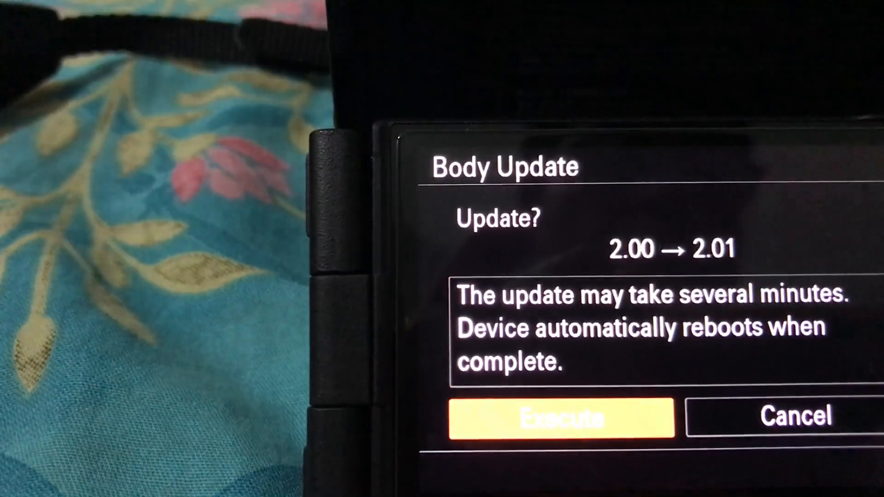
pyautogui.click(560, 417)
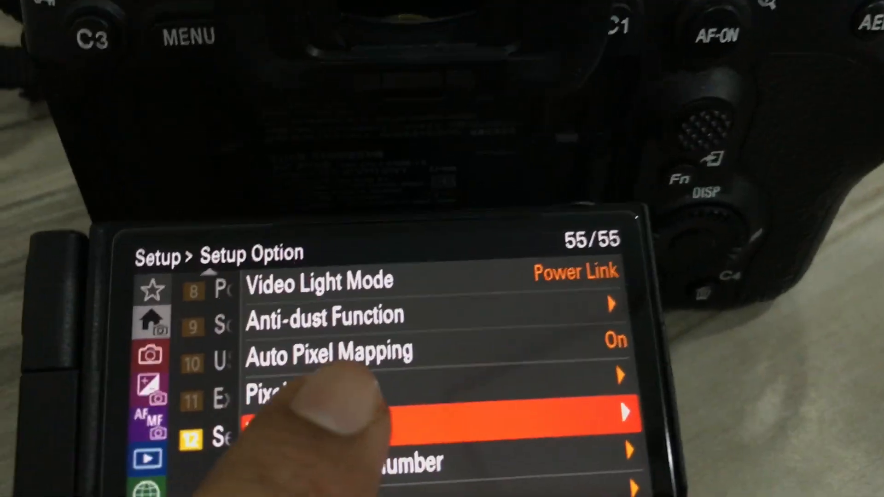
pyautogui.click(490, 412)
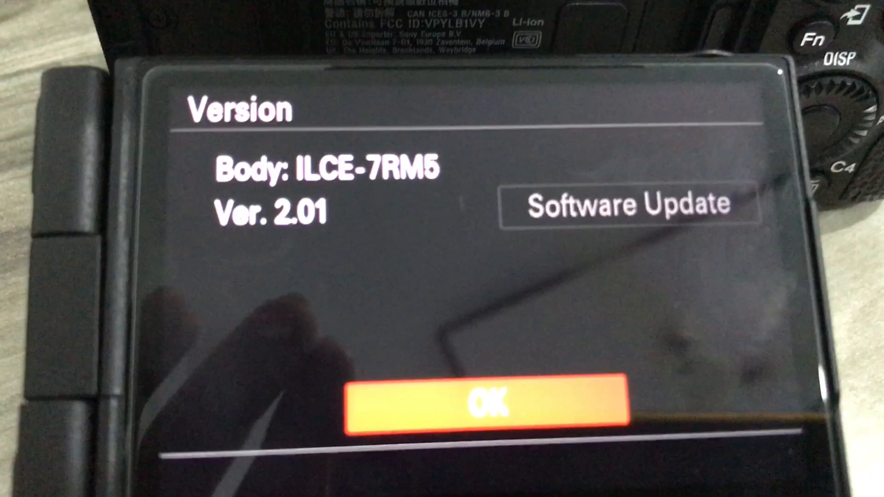